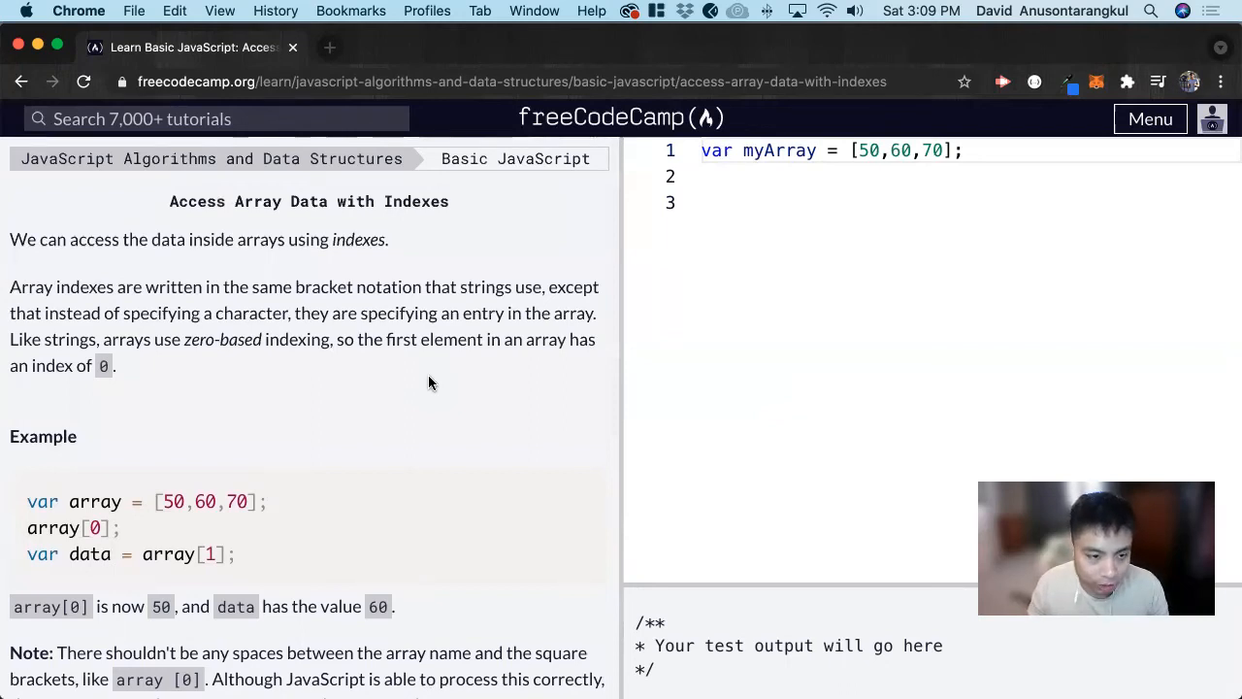
pyautogui.moveTo(332, 260)
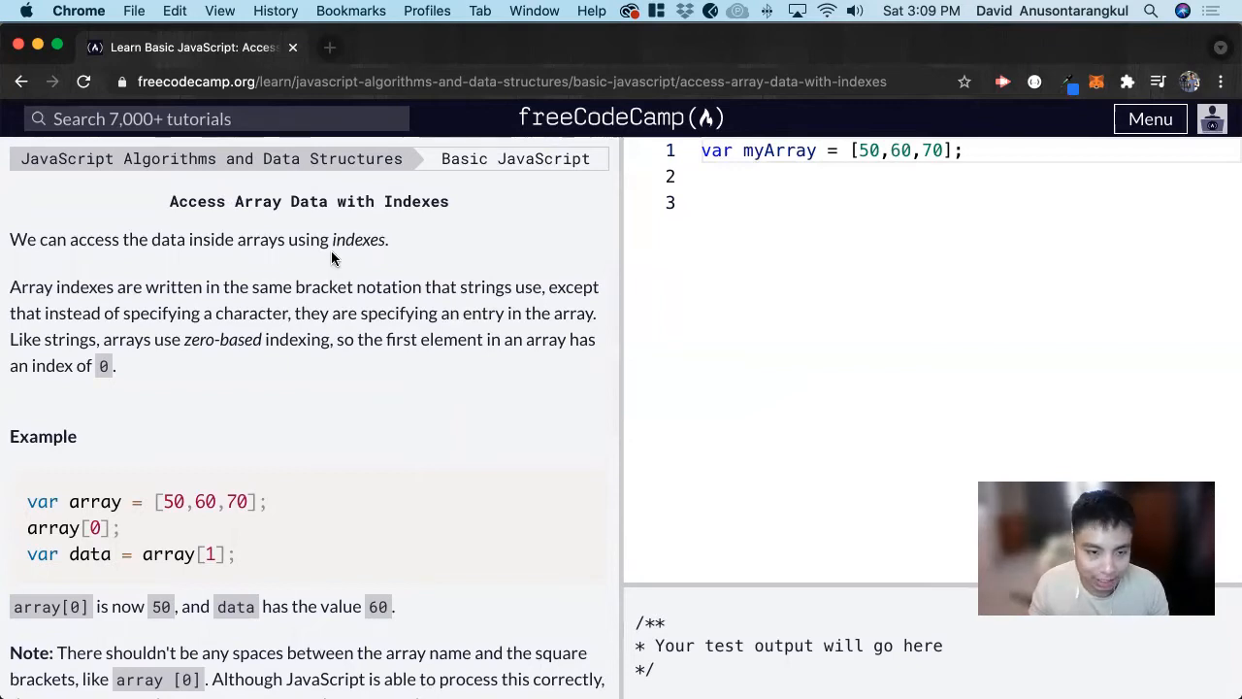
# Read the lesson example, highlighting the array values 50 and 60.
pyautogui.scroll(-3)
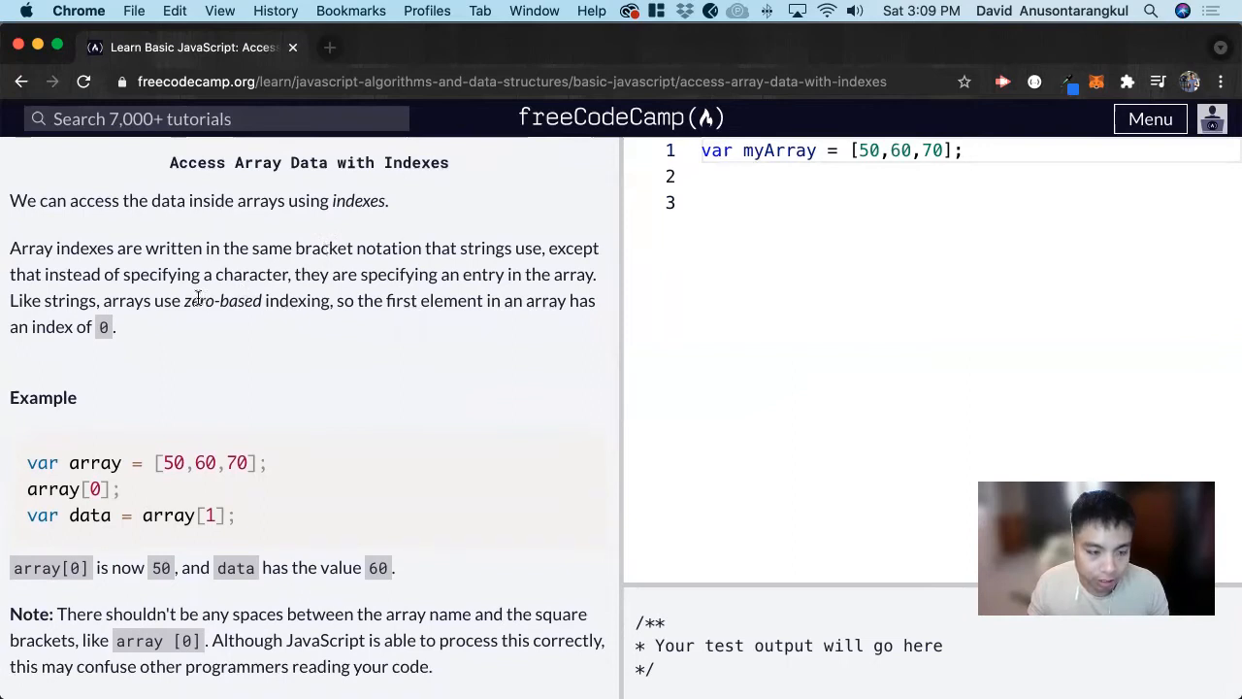
pyautogui.moveTo(191, 300); pyautogui.dragTo(320, 300)
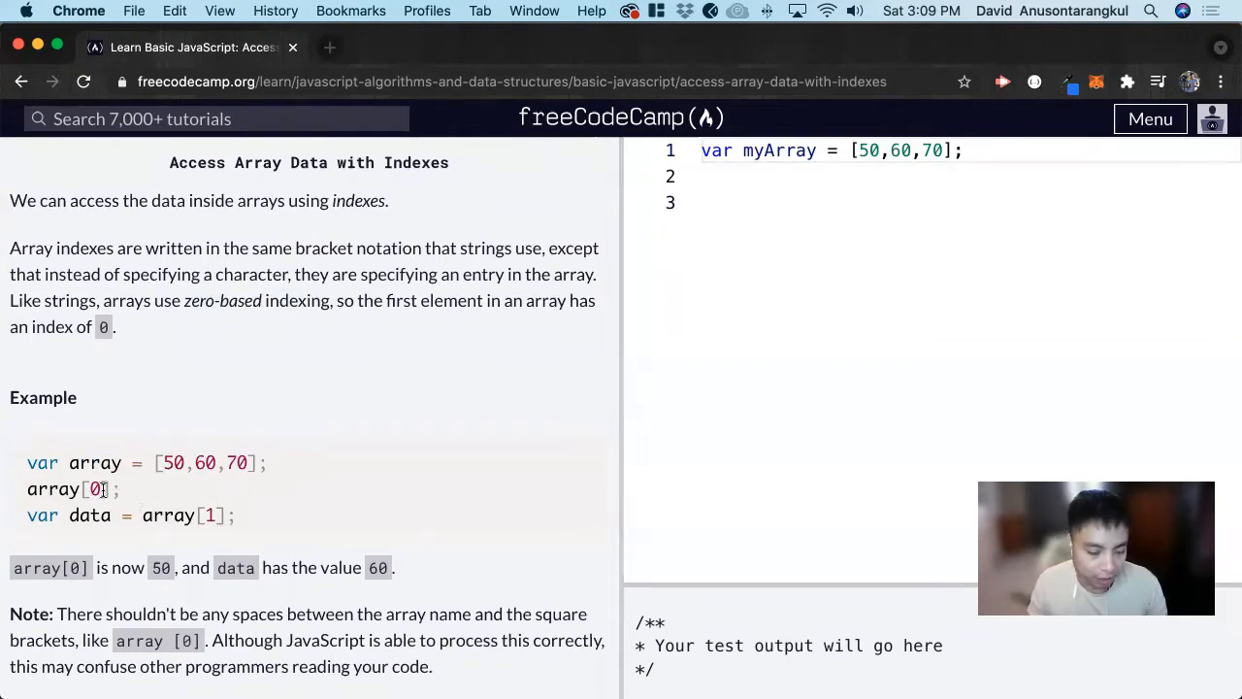
pyautogui.doubleClick(172, 463)
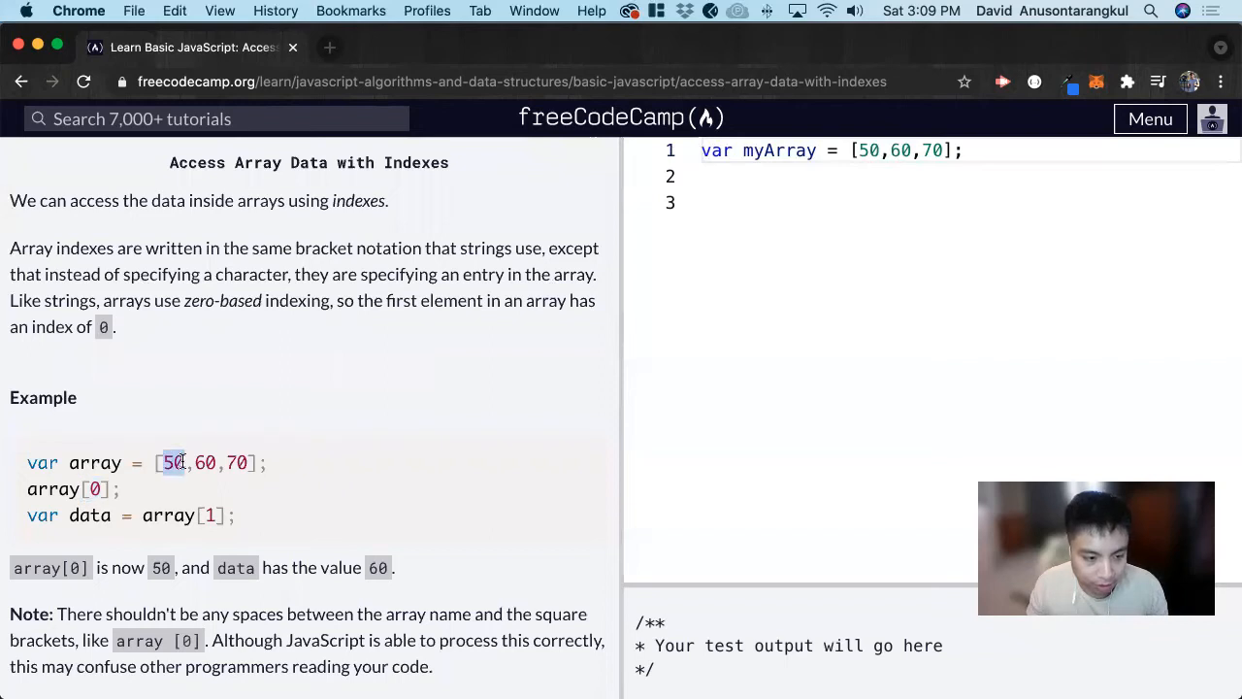
pyautogui.scroll(-3)
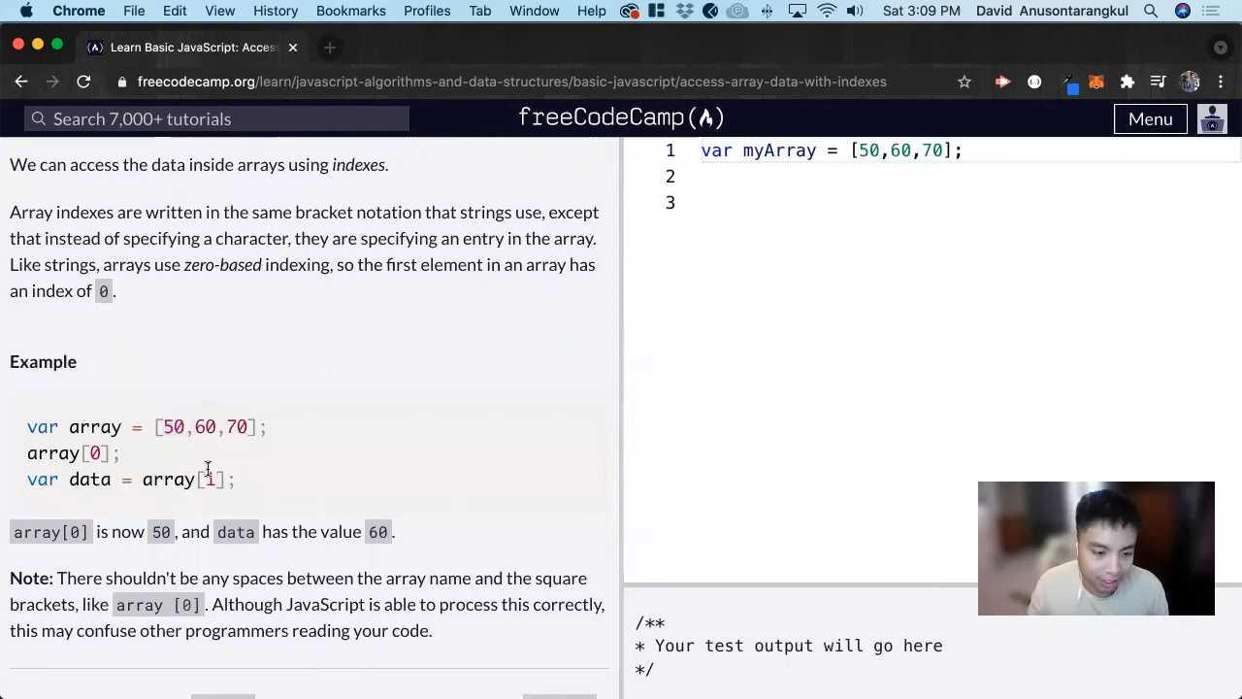
pyautogui.doubleClick(205, 427)
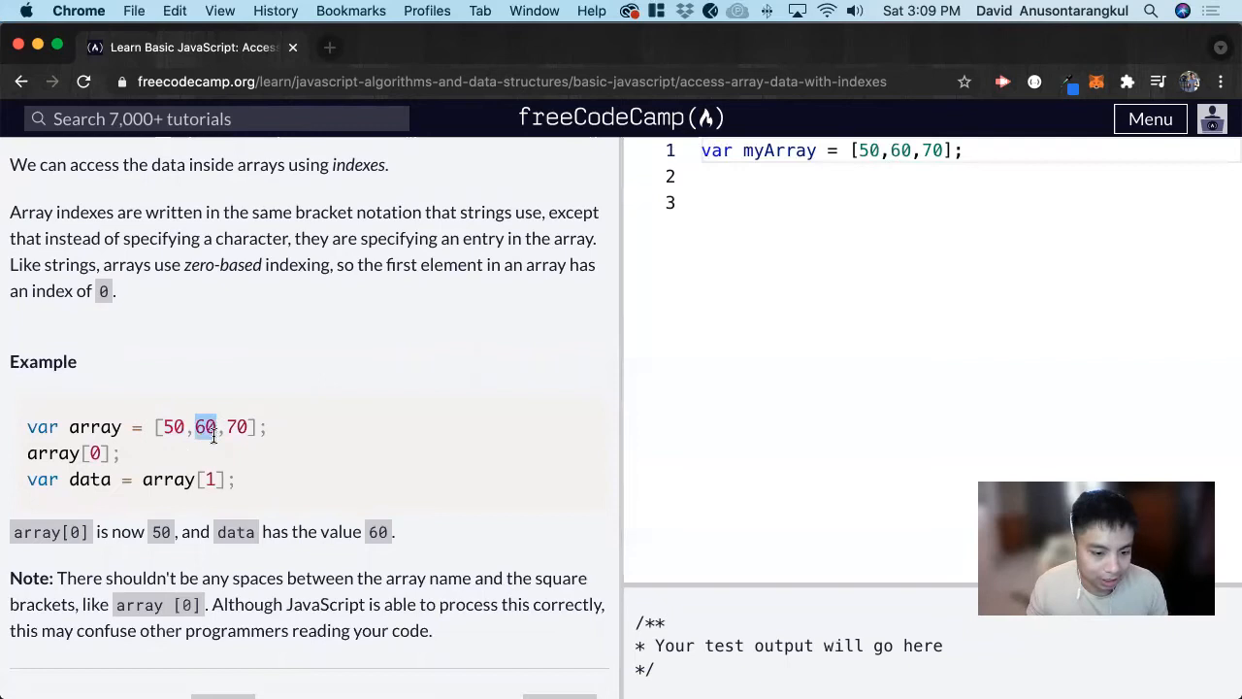
pyautogui.scroll(-3)
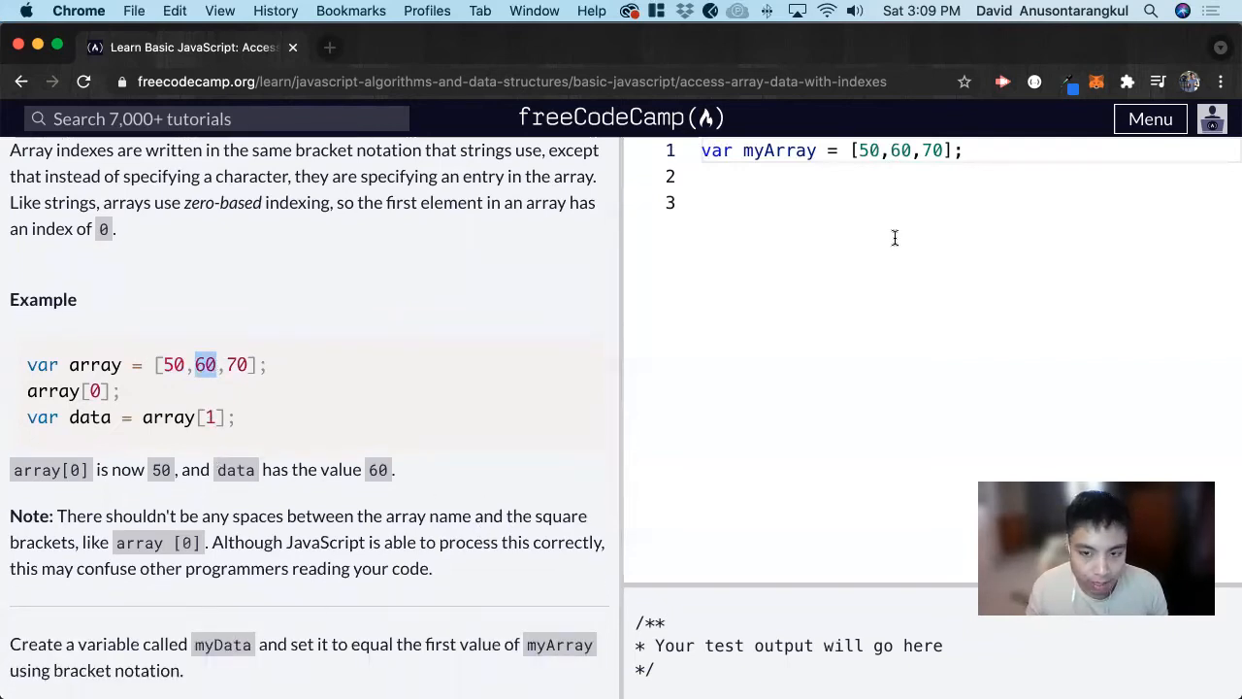
# Declare var myData = myArray[0]; and begin a console.log line below it.
pyautogui.write('myDa')
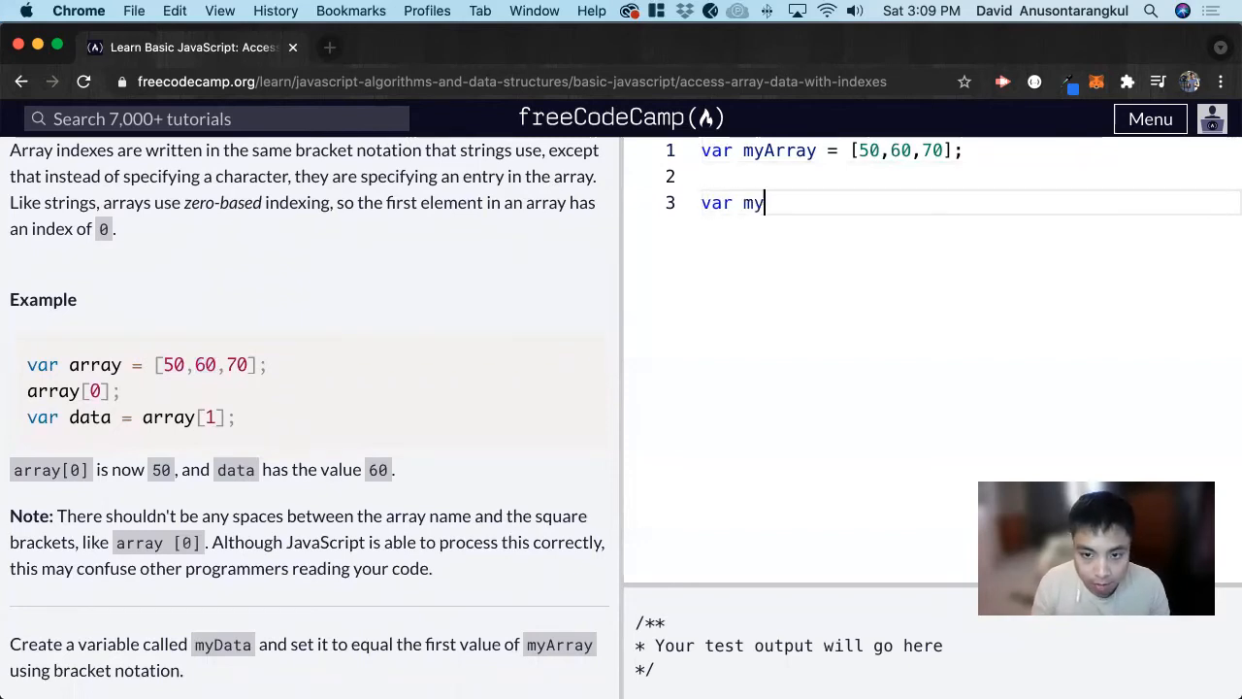
pyautogui.write('Data')
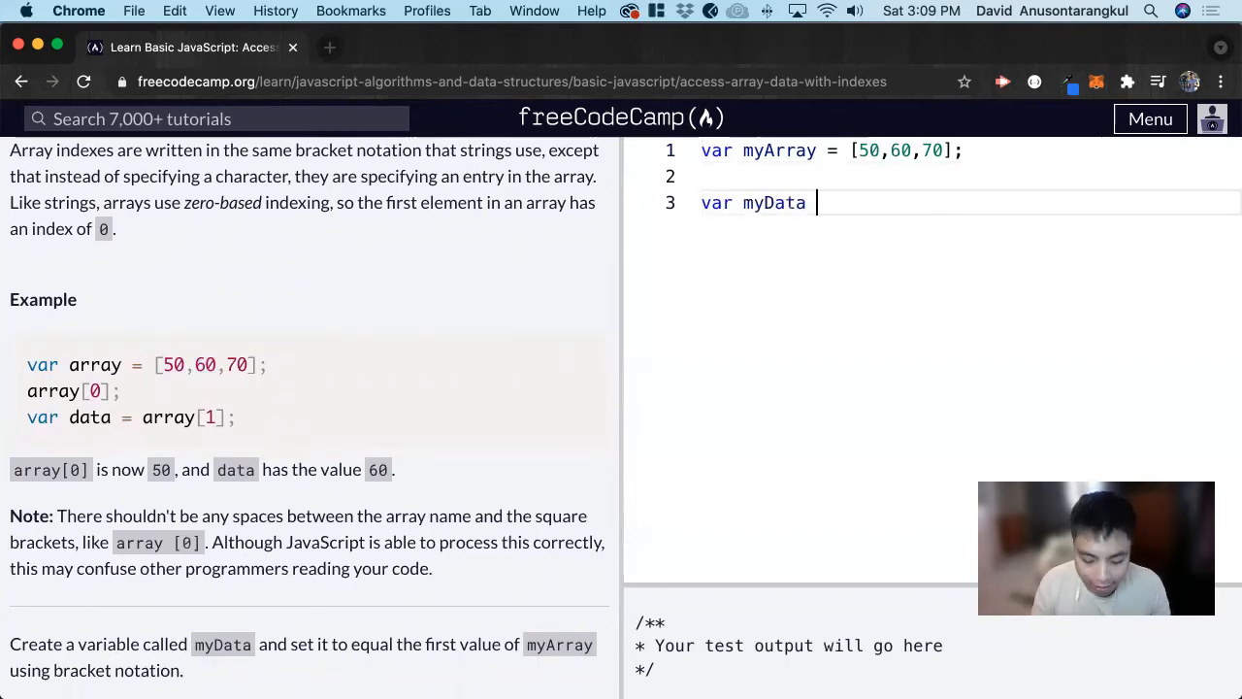
pyautogui.write('=')
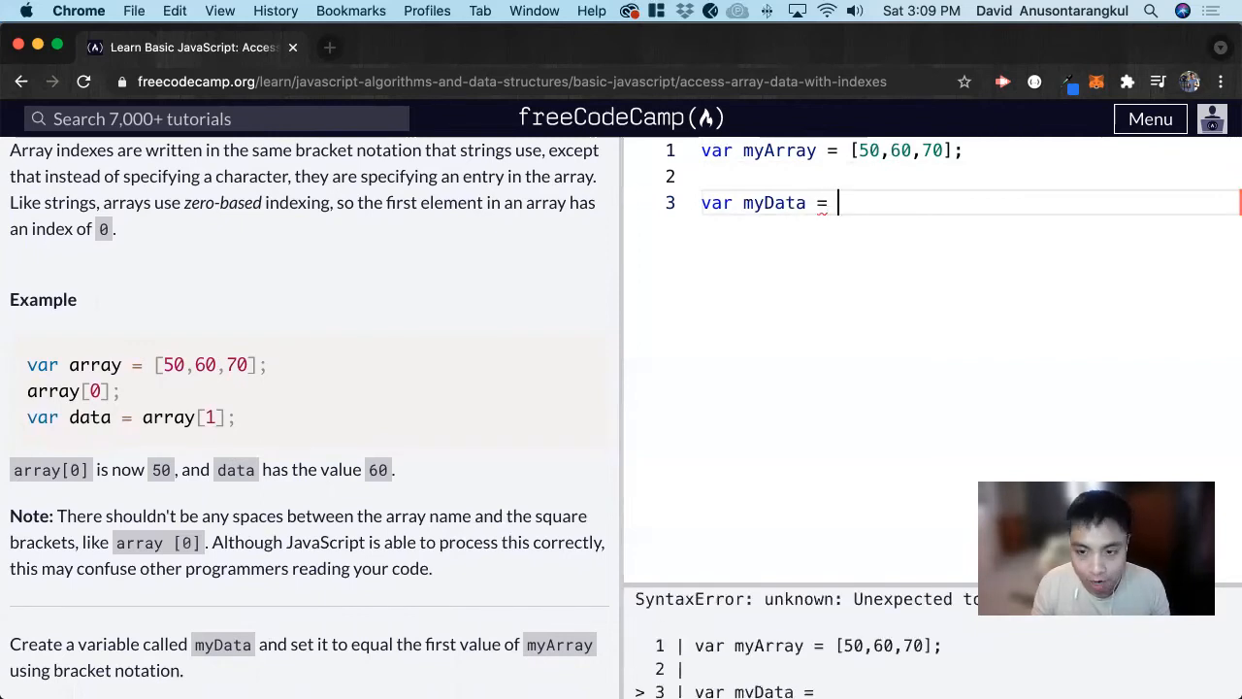
pyautogui.write('myArra')
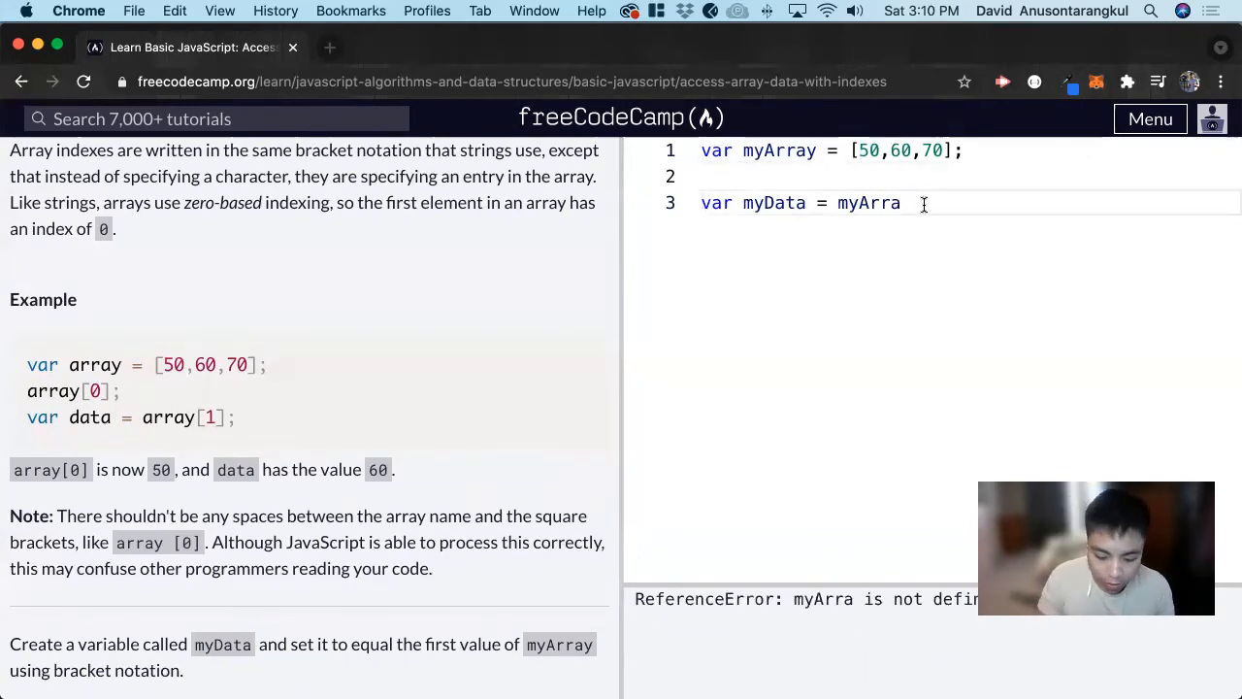
pyautogui.write('y[]')
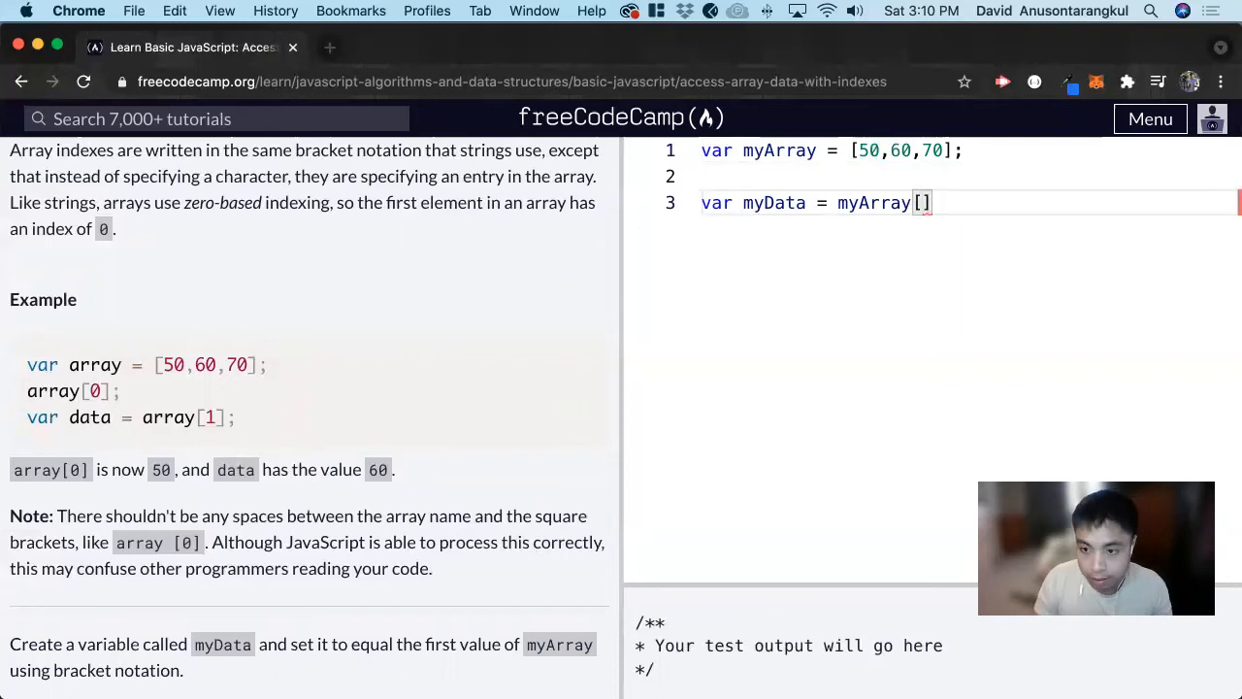
pyautogui.write('0')
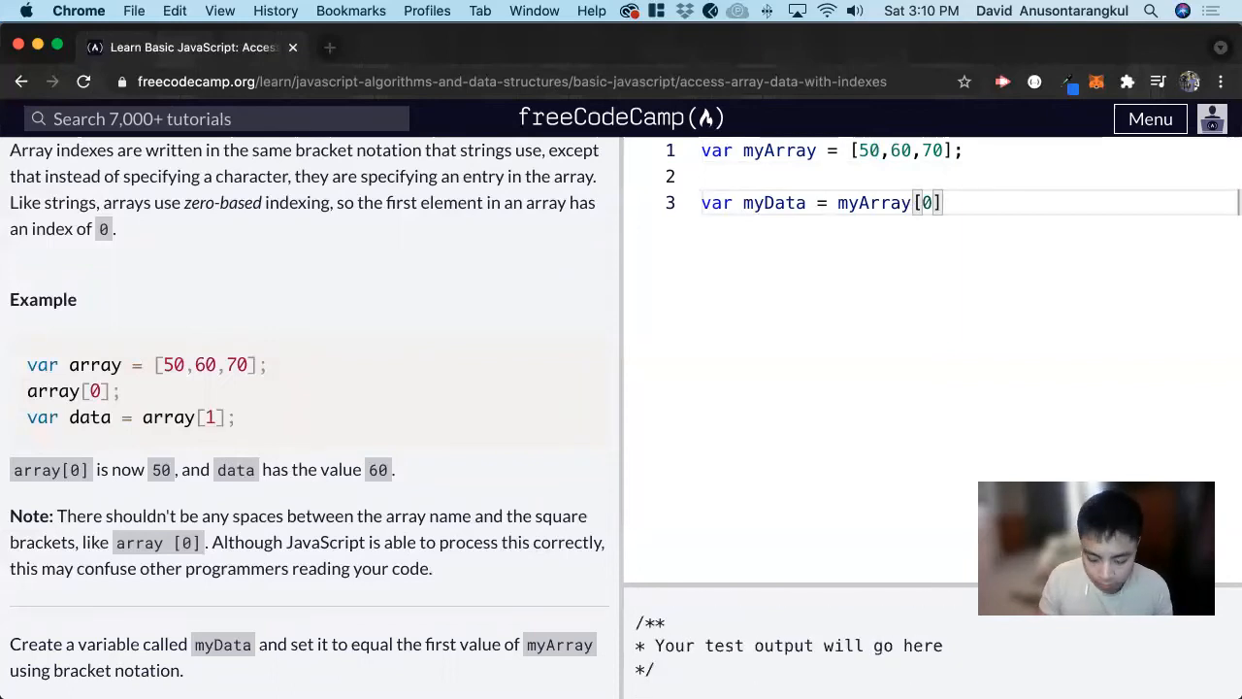
pyautogui.write('console.log(my')
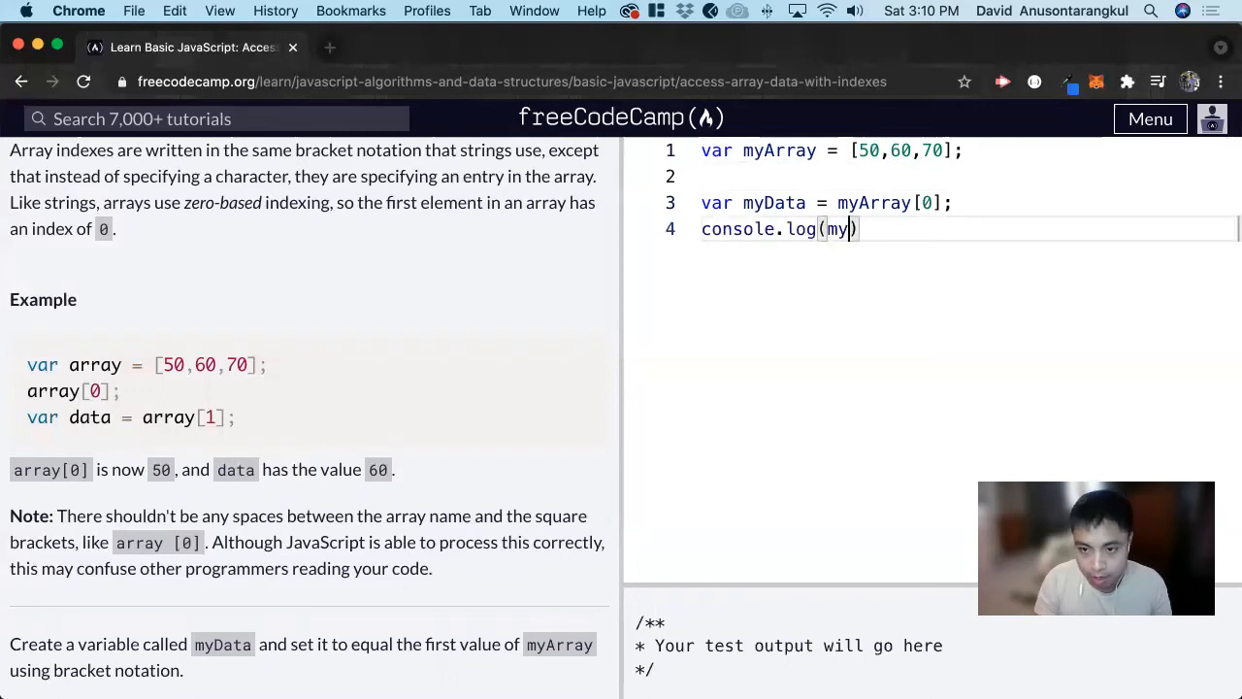
# Complete console.log(myData) showing 50, delete that line, and run the tests.
pyautogui.write('Data')
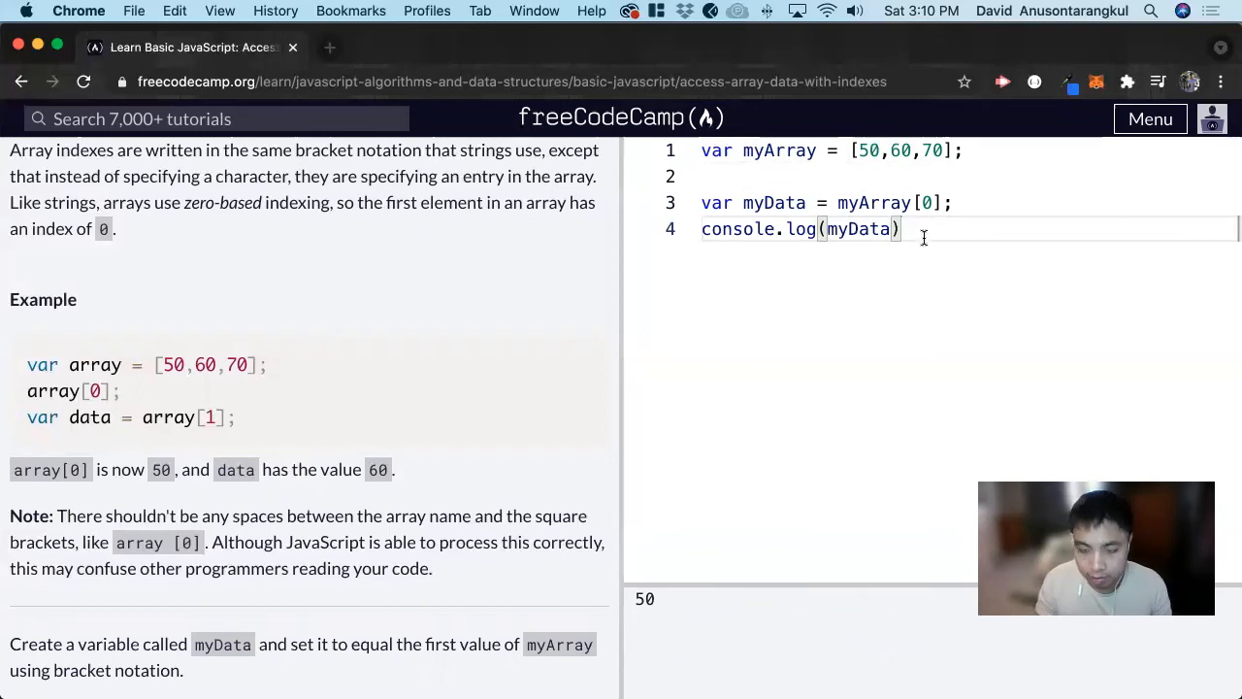
pyautogui.press('Backspace')
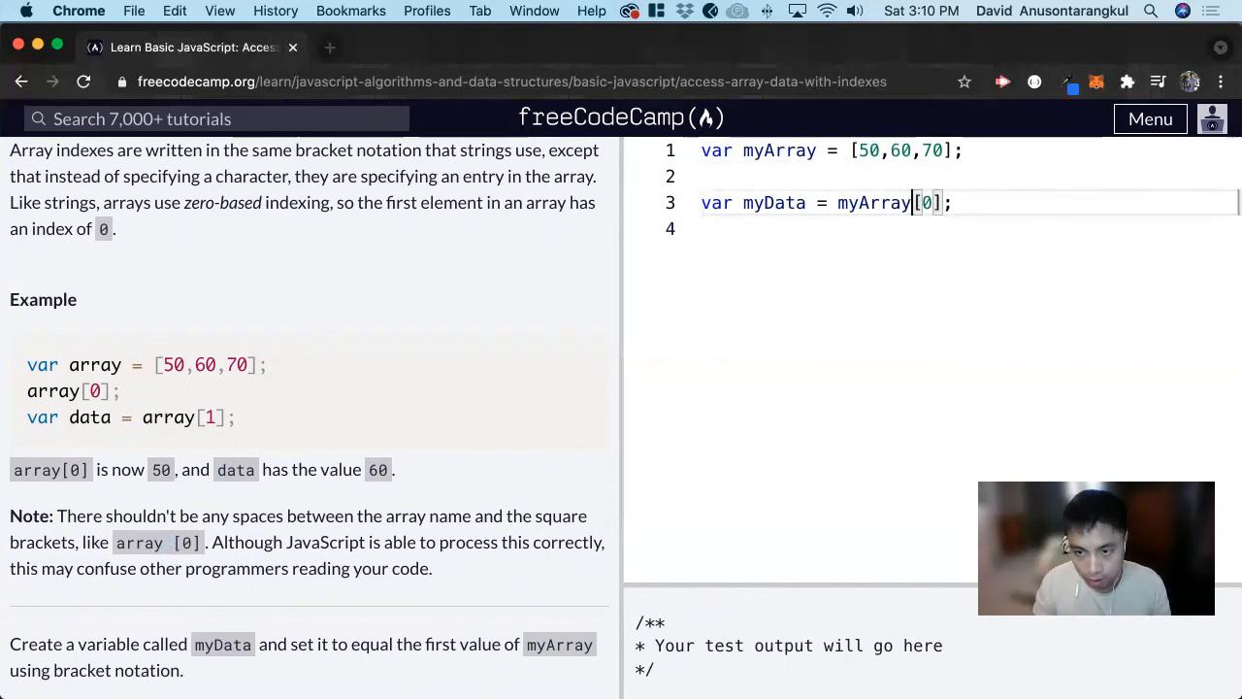
pyautogui.scroll(-3)
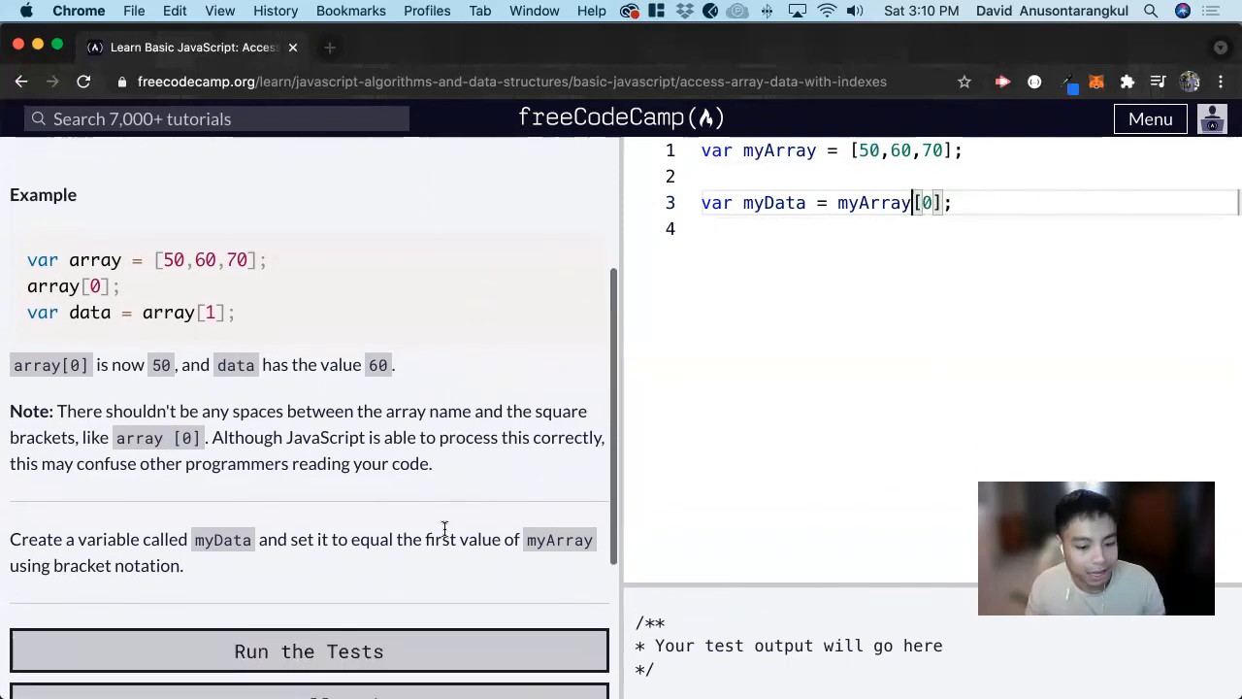
pyautogui.click(308, 651)
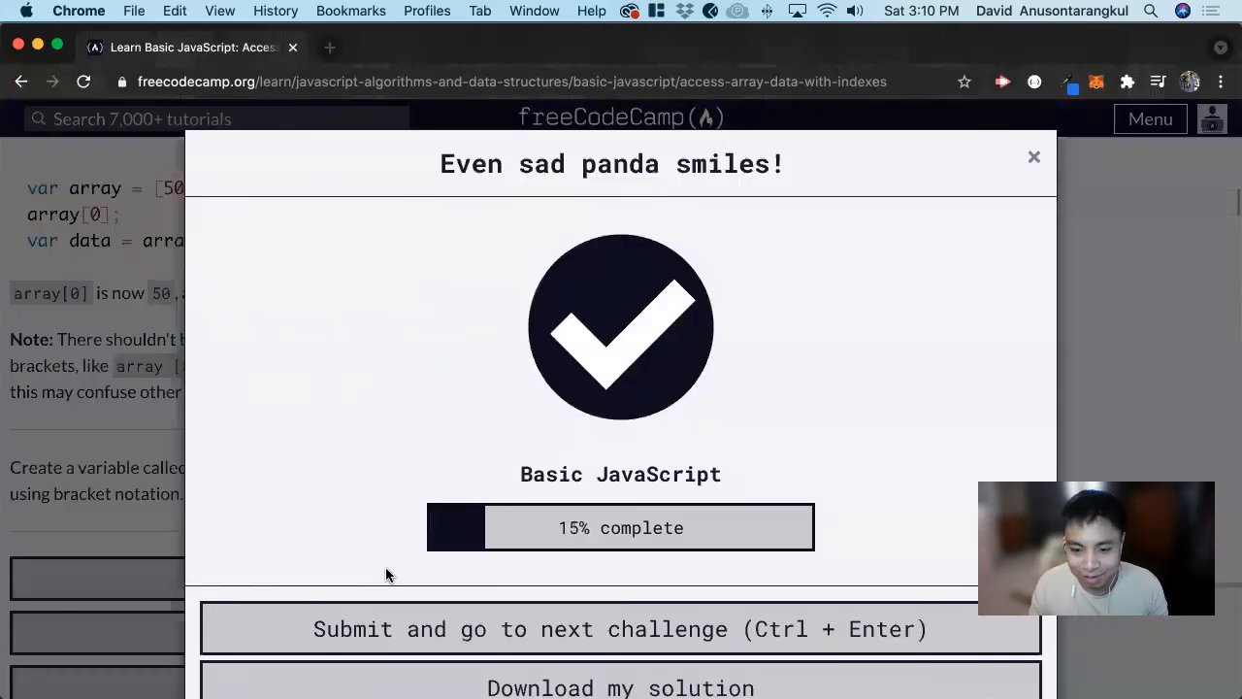